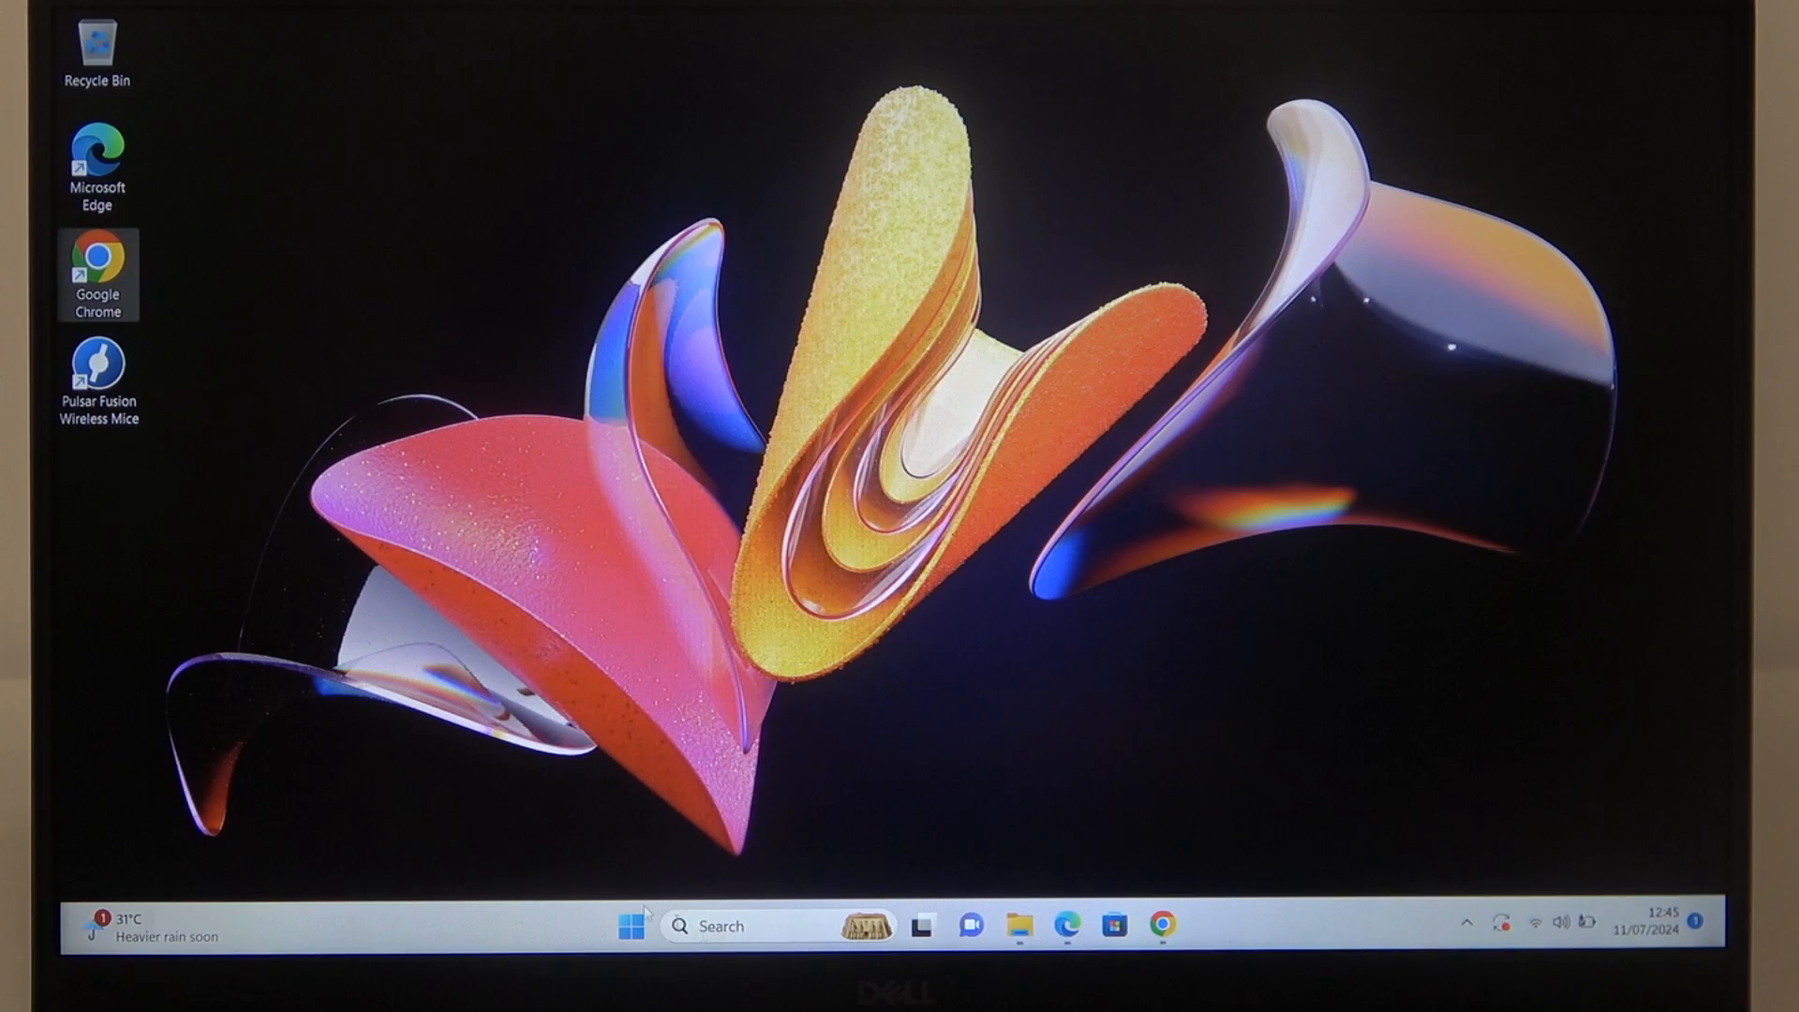
# - Launch Settings from Start and navigate to the System Recovery page
pyautogui.click(630, 926)
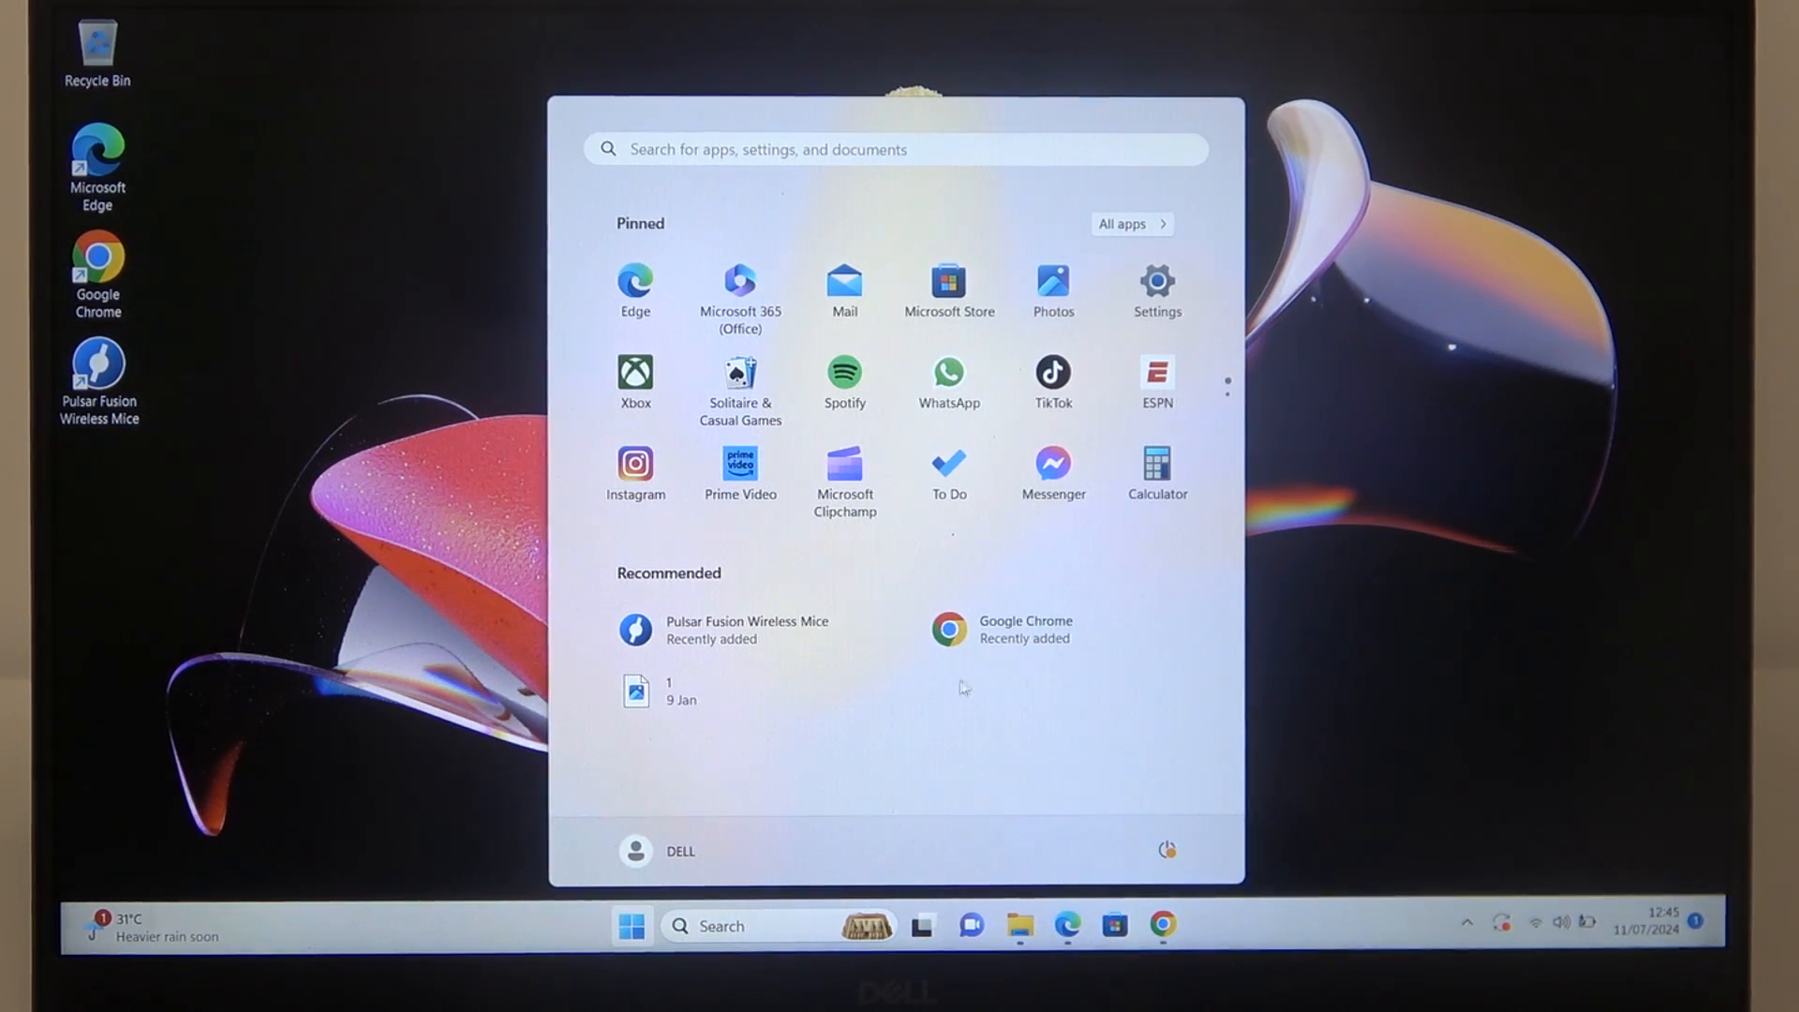
pyautogui.click(1154, 281)
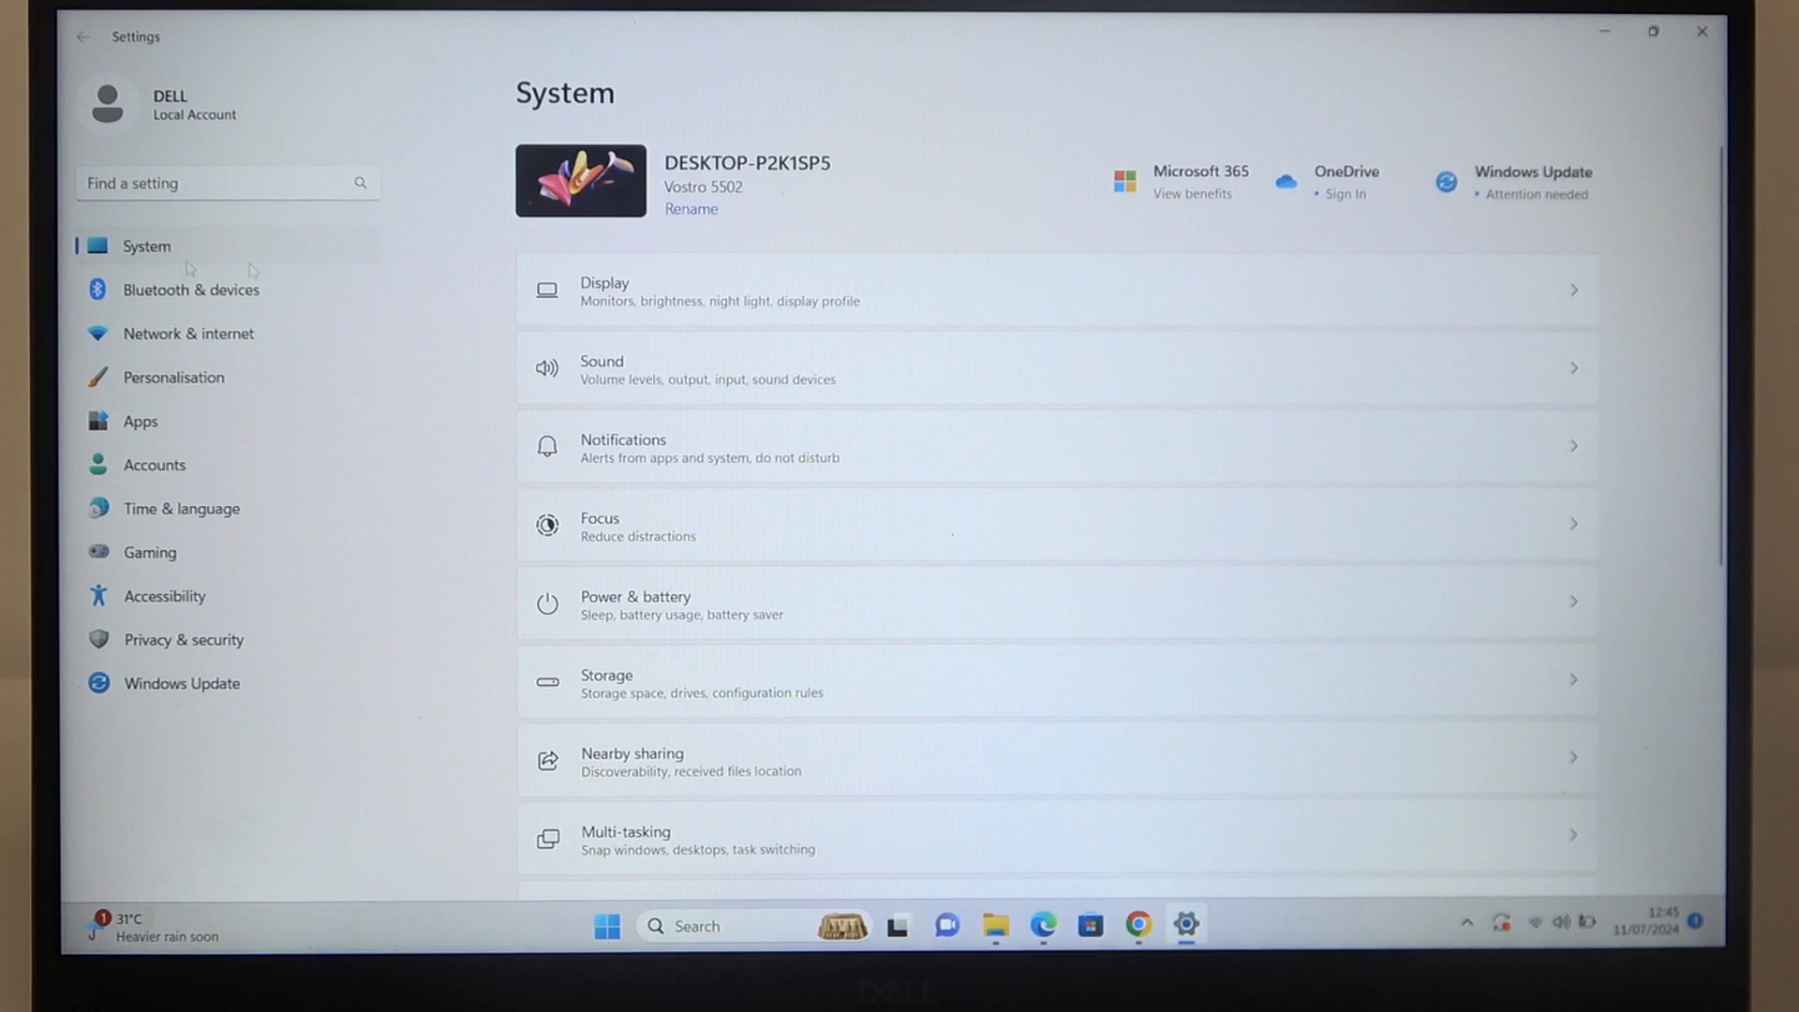
pyautogui.scroll(-3)
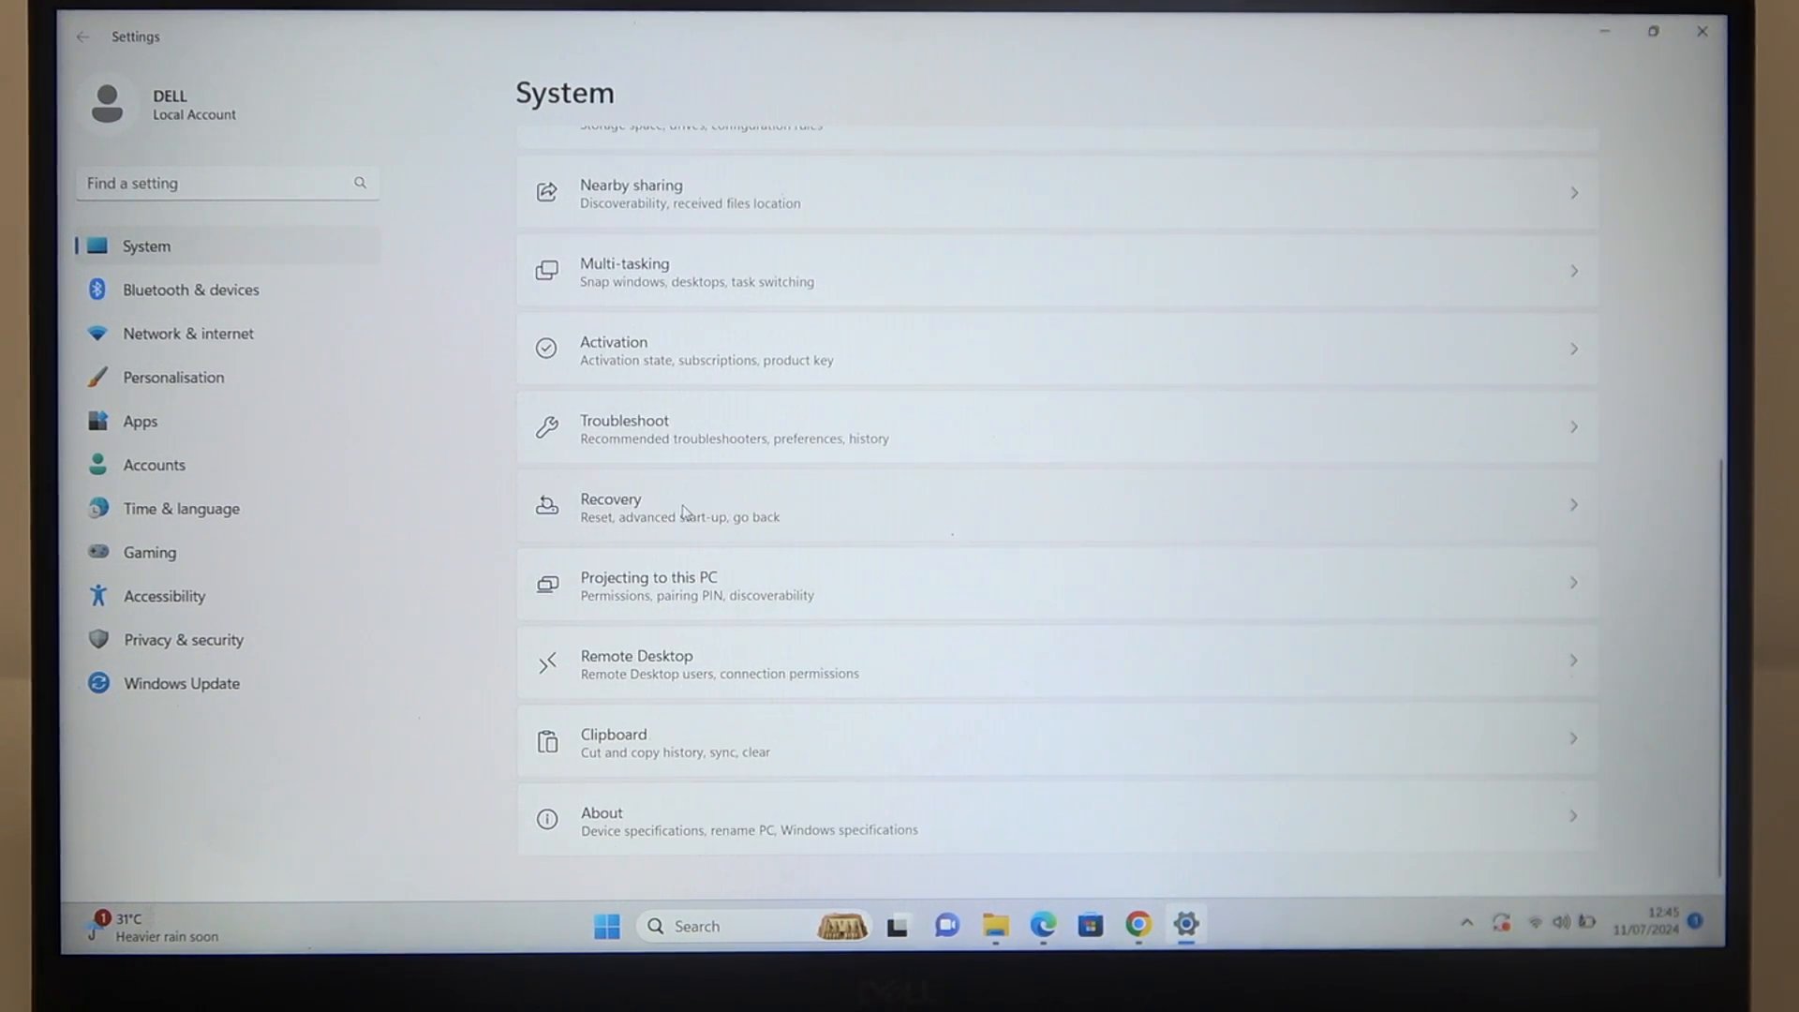
pyautogui.click(679, 508)
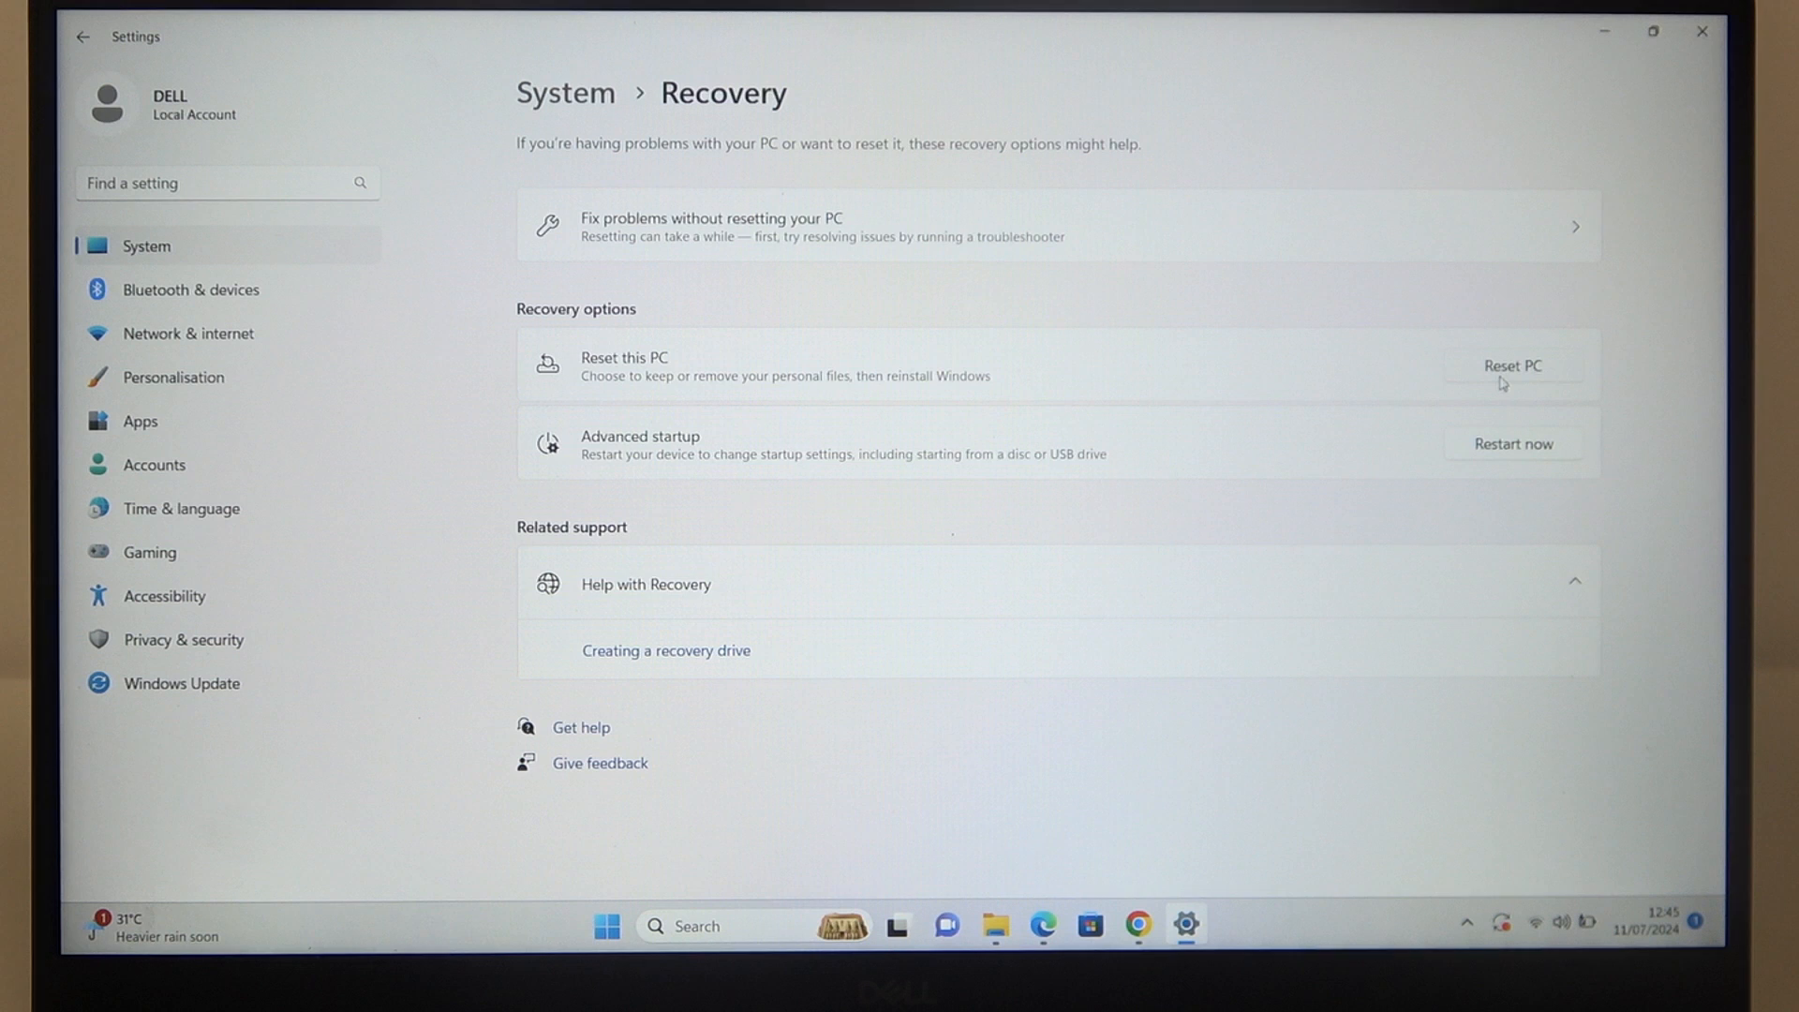
# - Start Reset this PC and choose Remove everything
pyautogui.click(1512, 366)
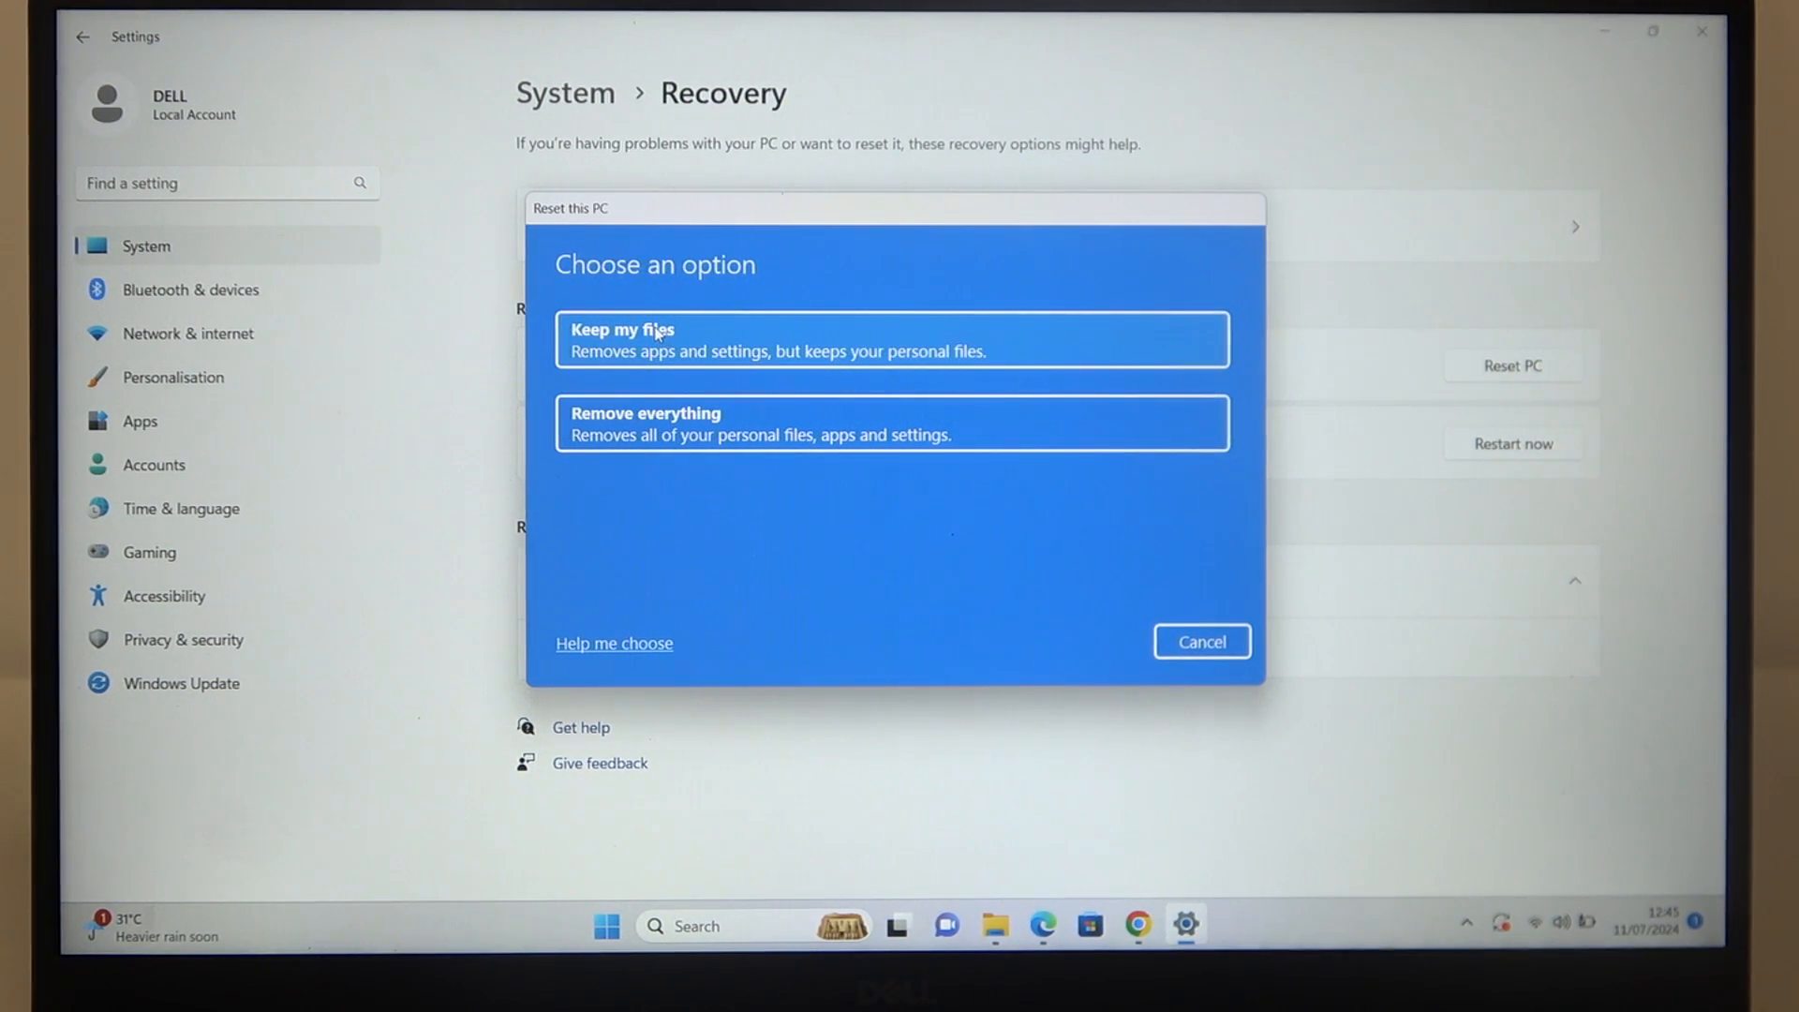
pyautogui.moveTo(648, 448)
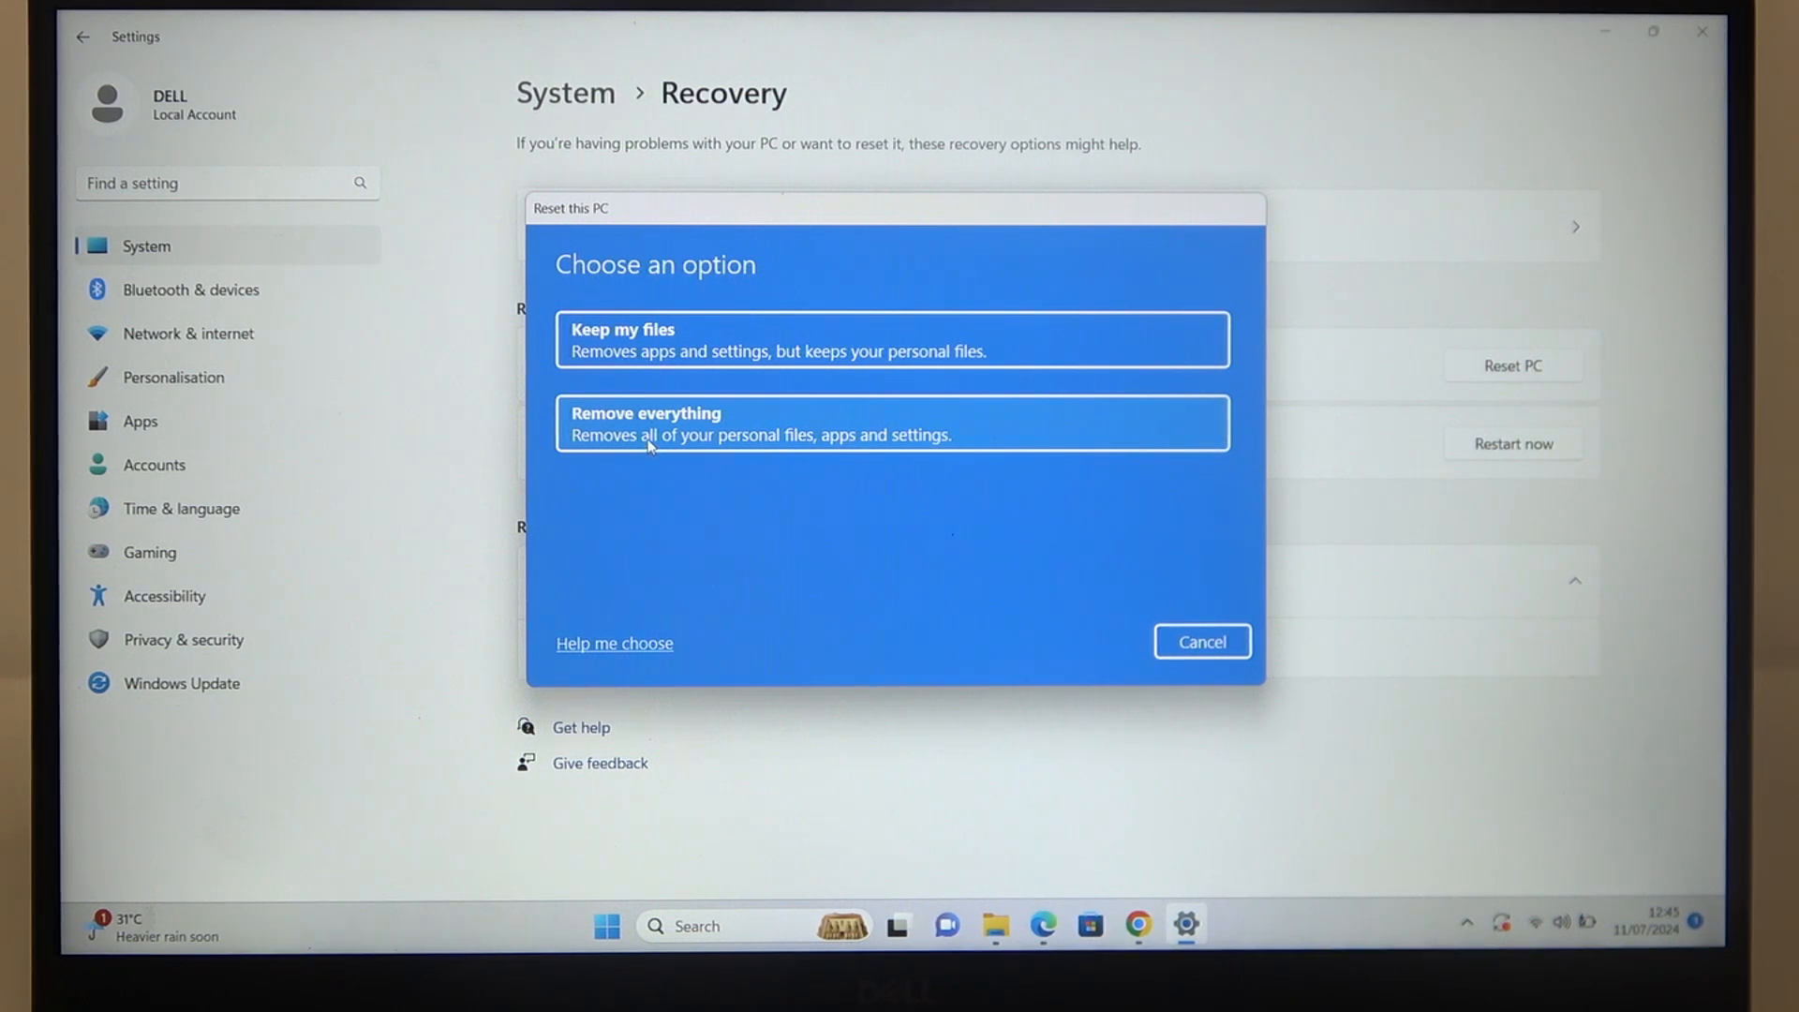
pyautogui.click(890, 422)
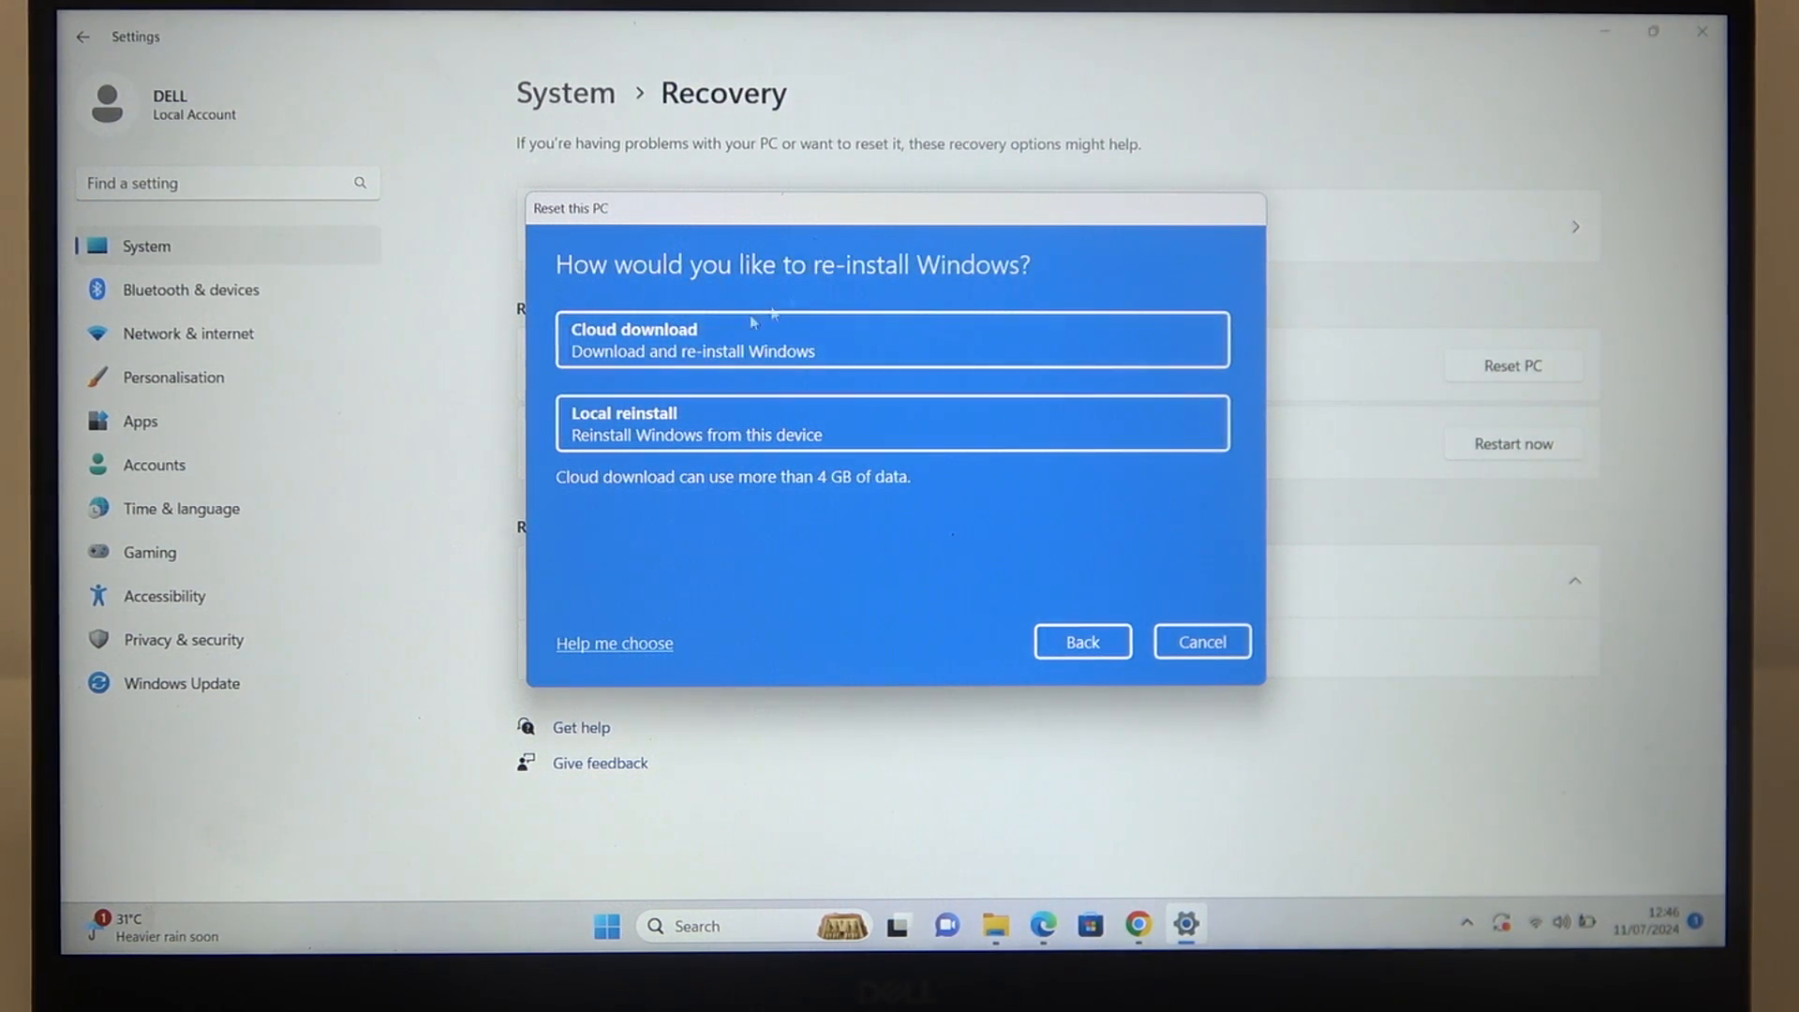
pyautogui.moveTo(629, 442)
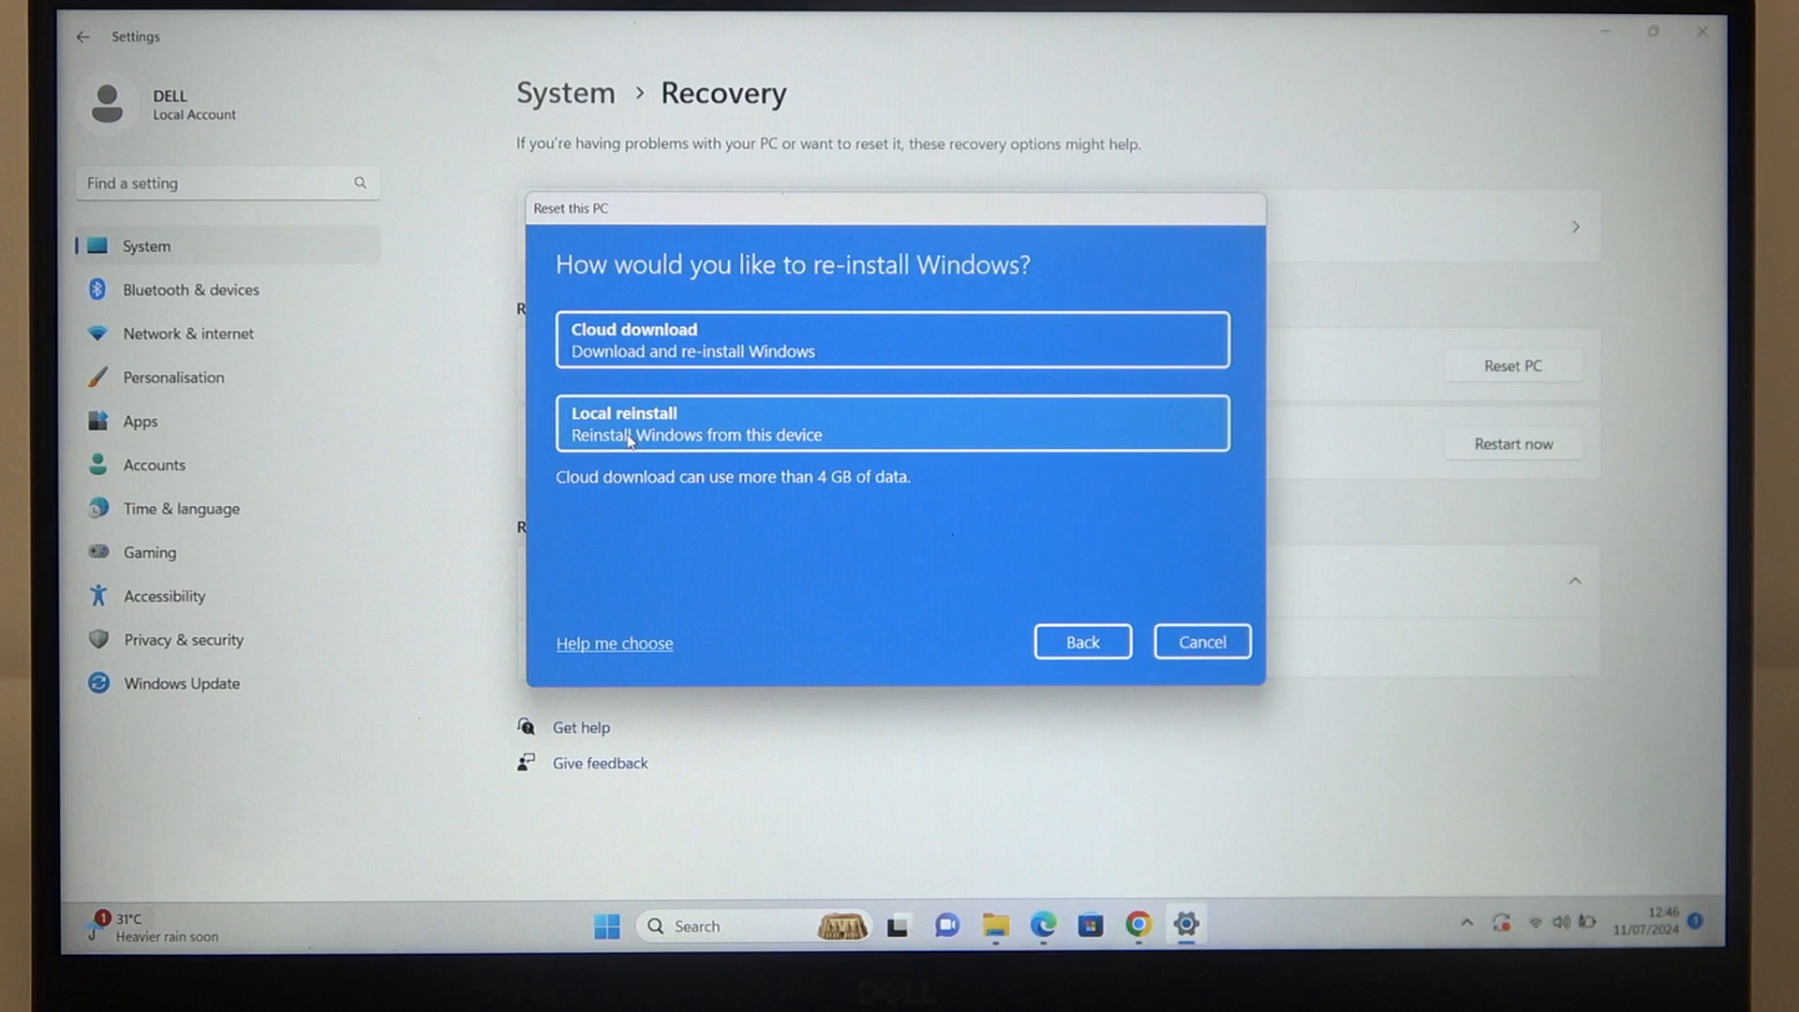
# - Choose Local reinstall, keep the default additional settings, and confirm Reset
pyautogui.click(892, 422)
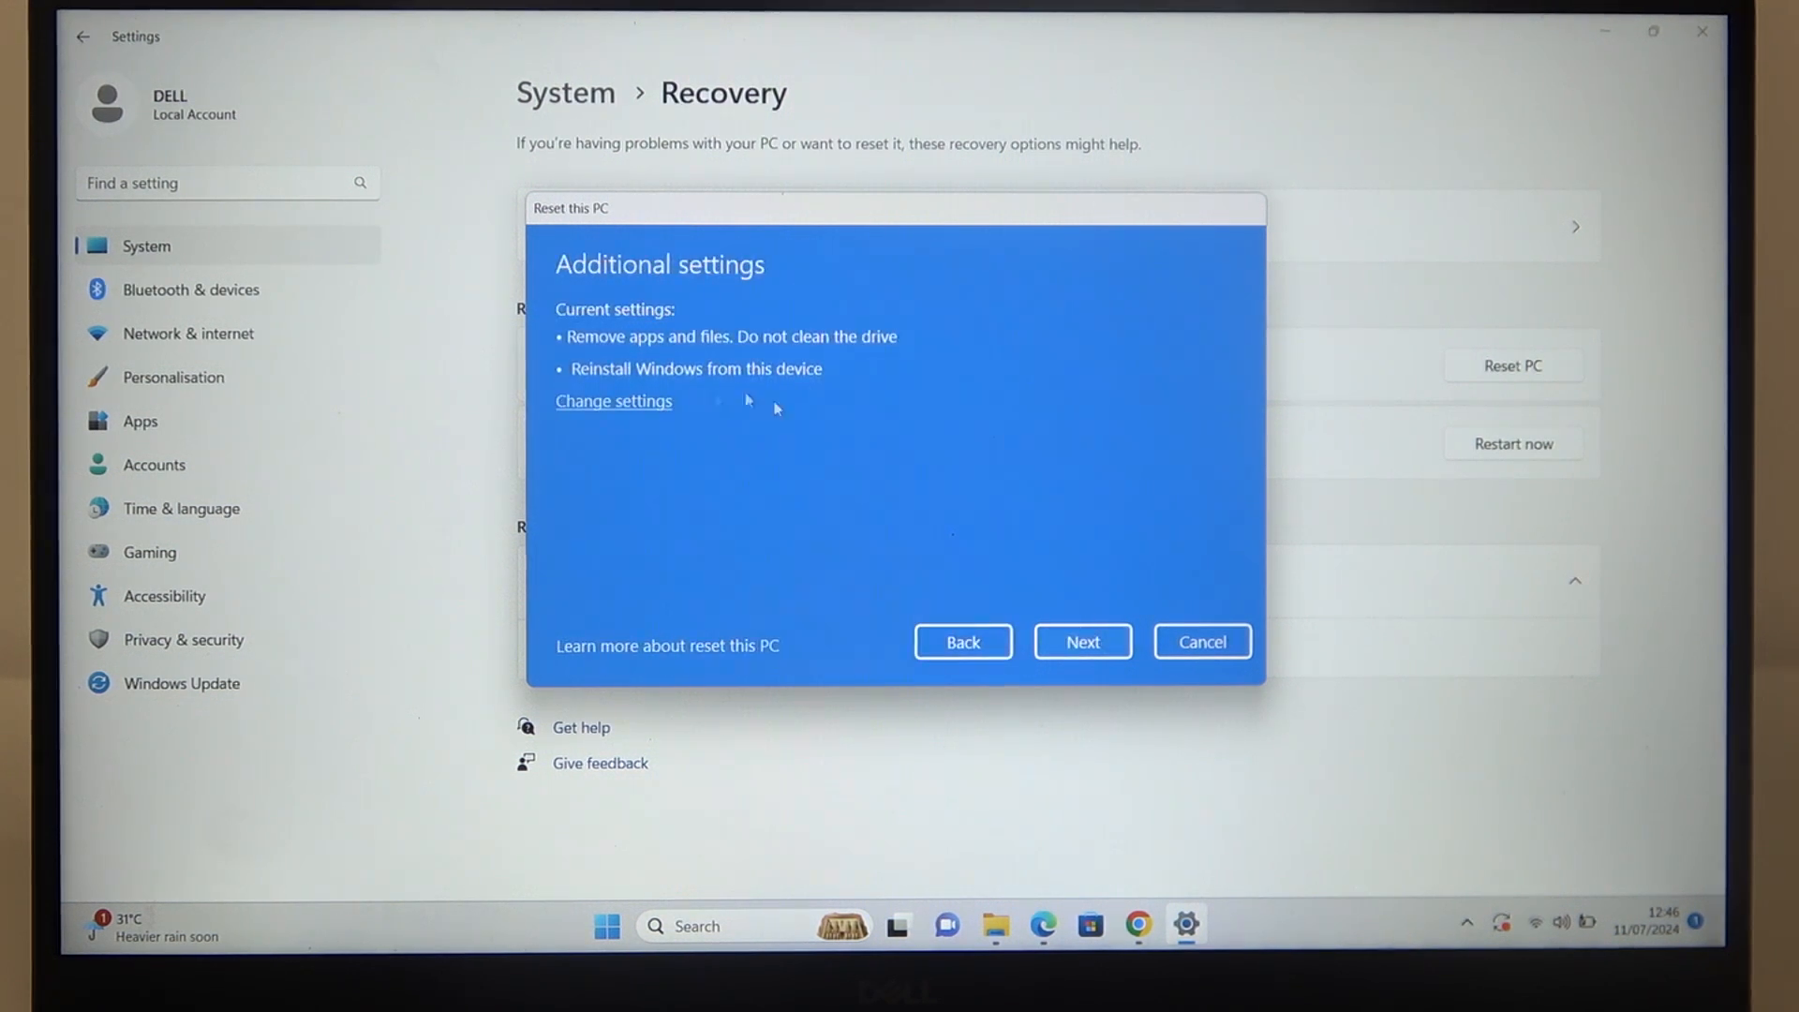
pyautogui.moveTo(1082, 641)
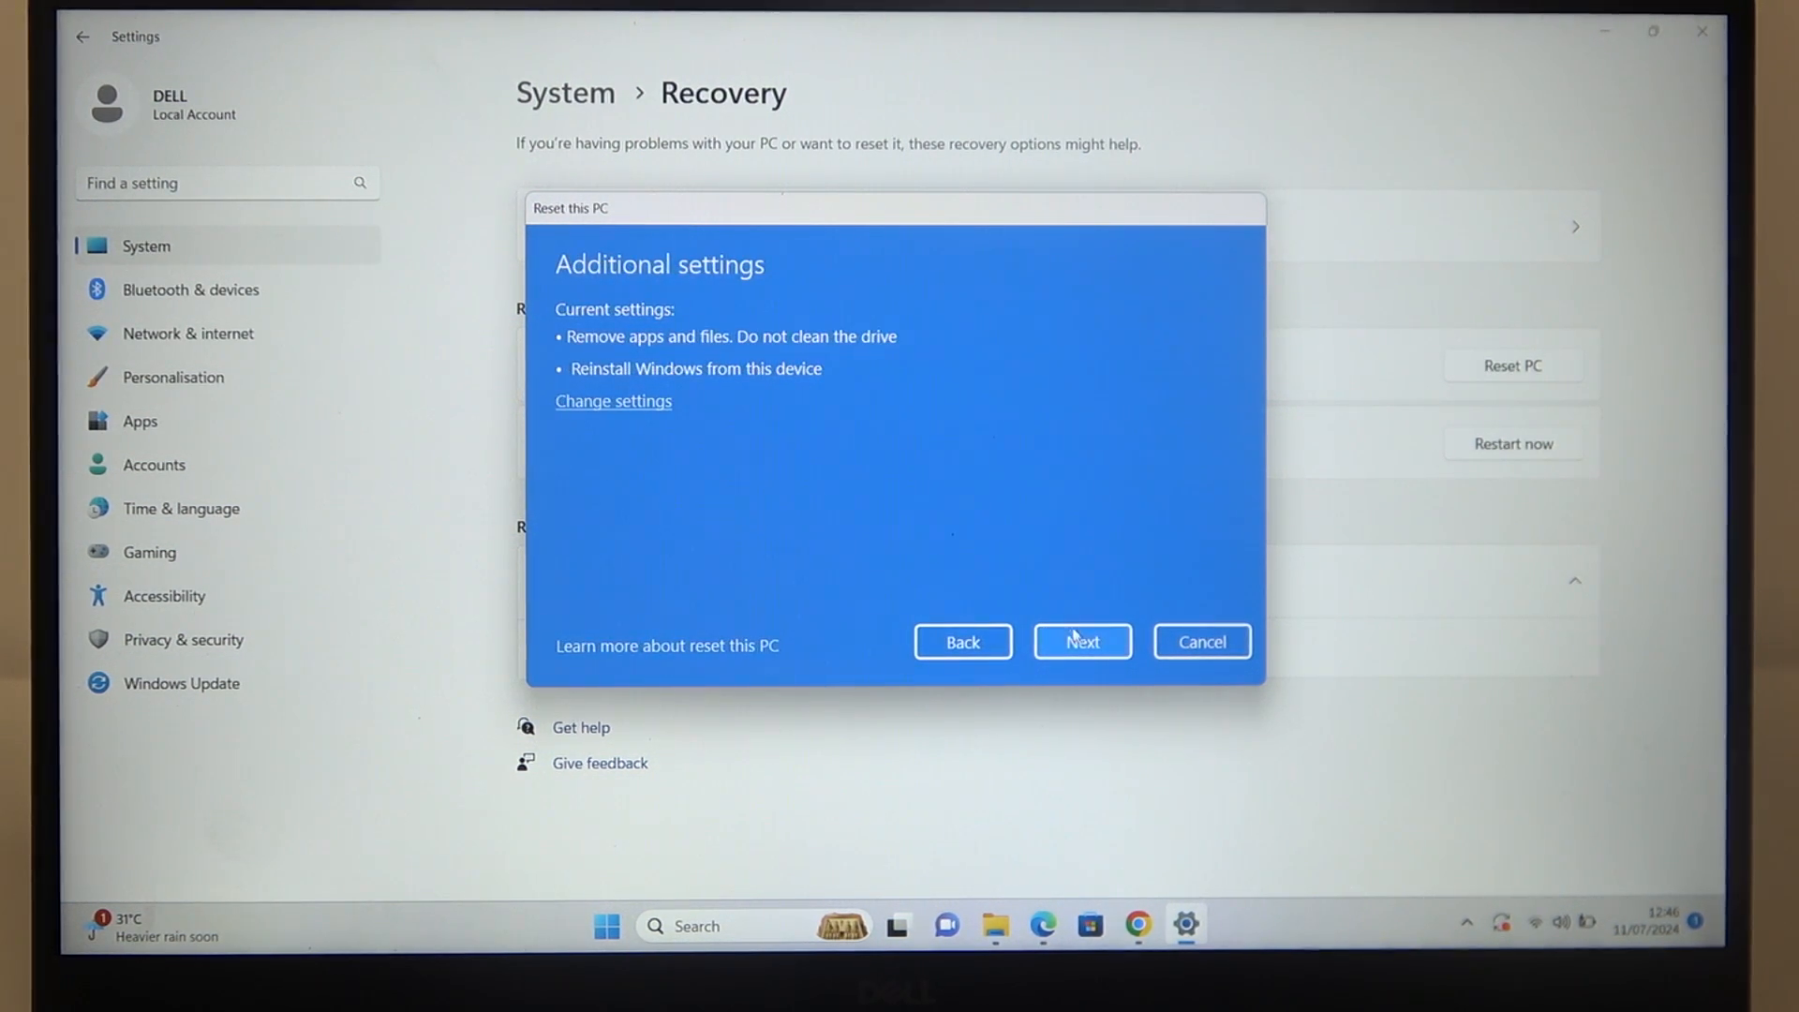
pyautogui.click(1080, 641)
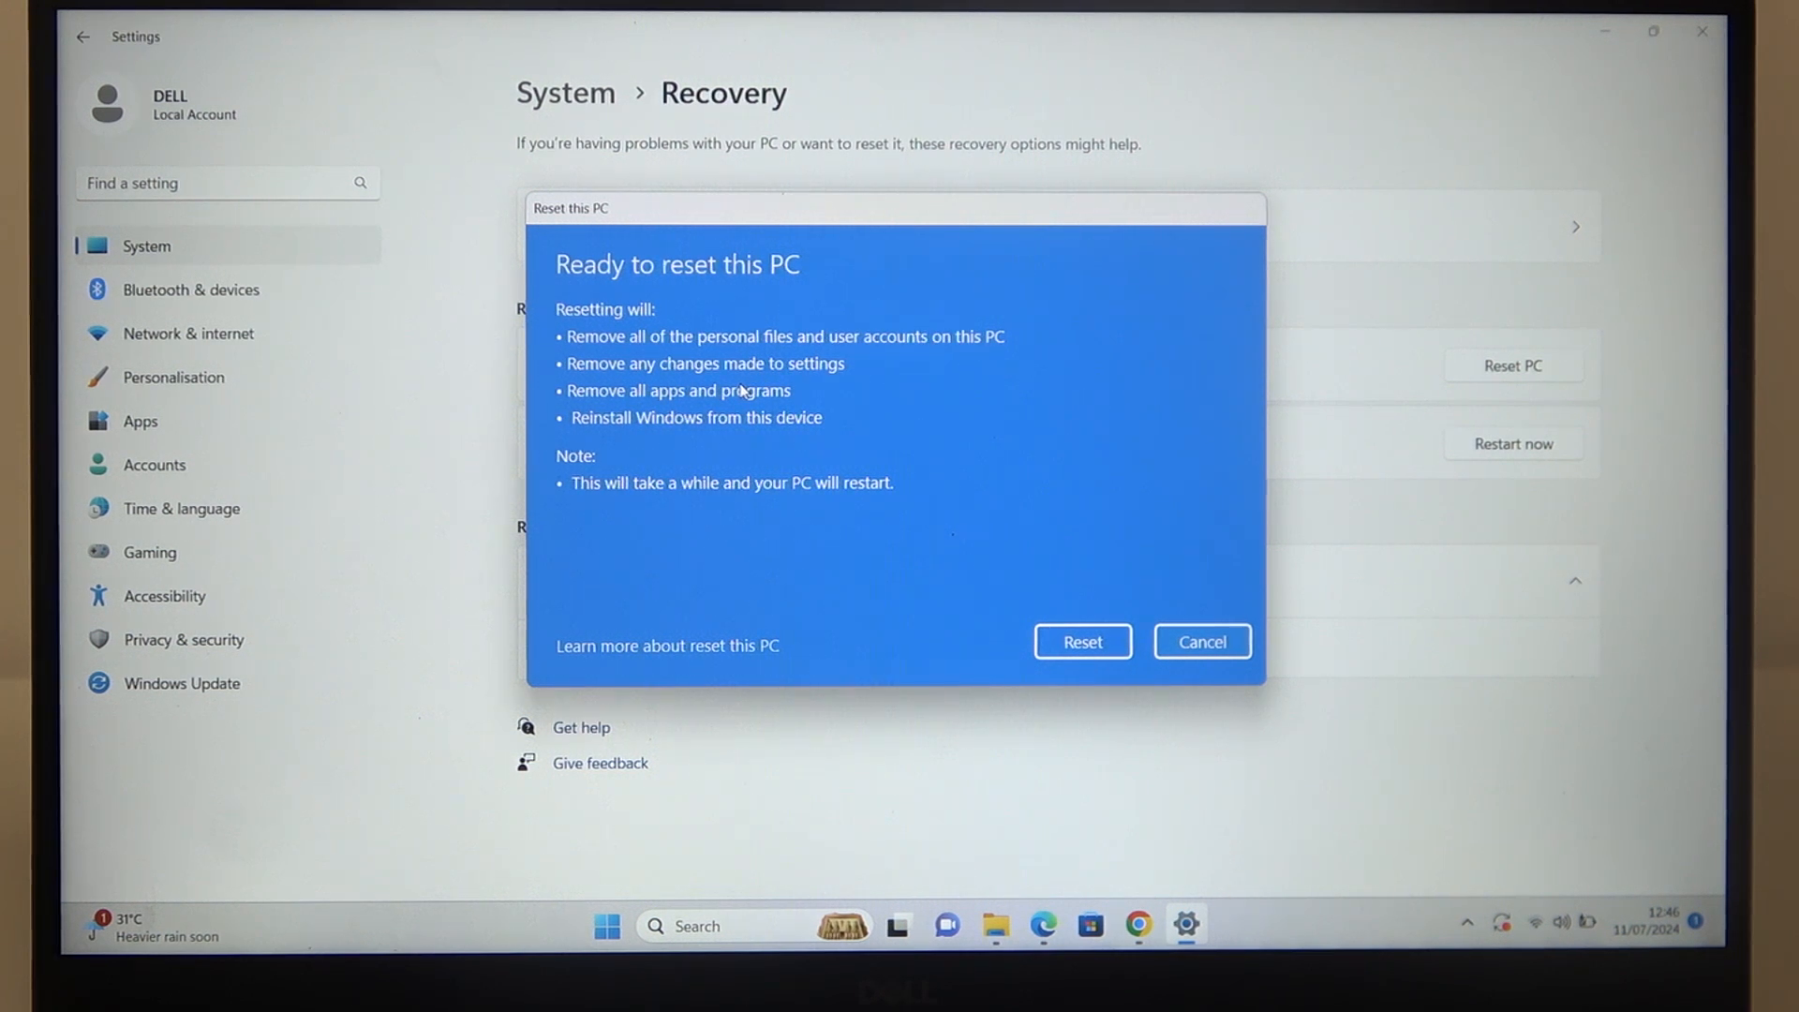
pyautogui.moveTo(697, 380)
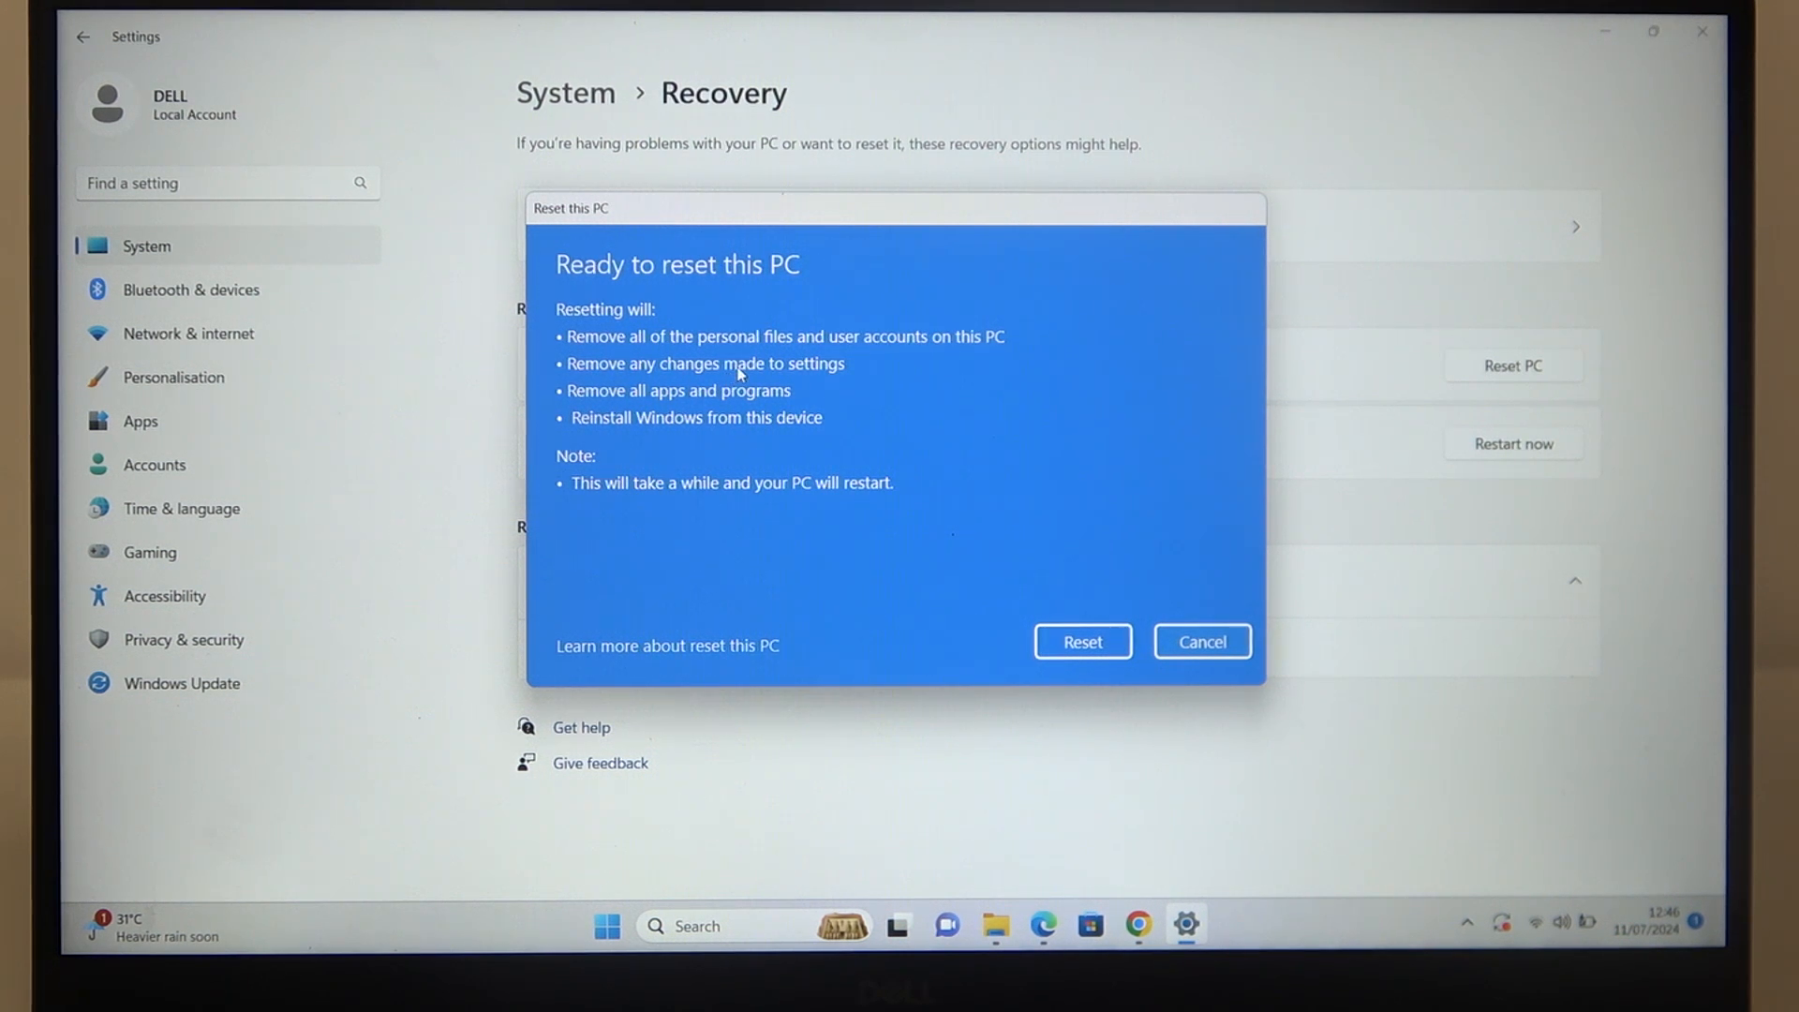
pyautogui.moveTo(739, 394)
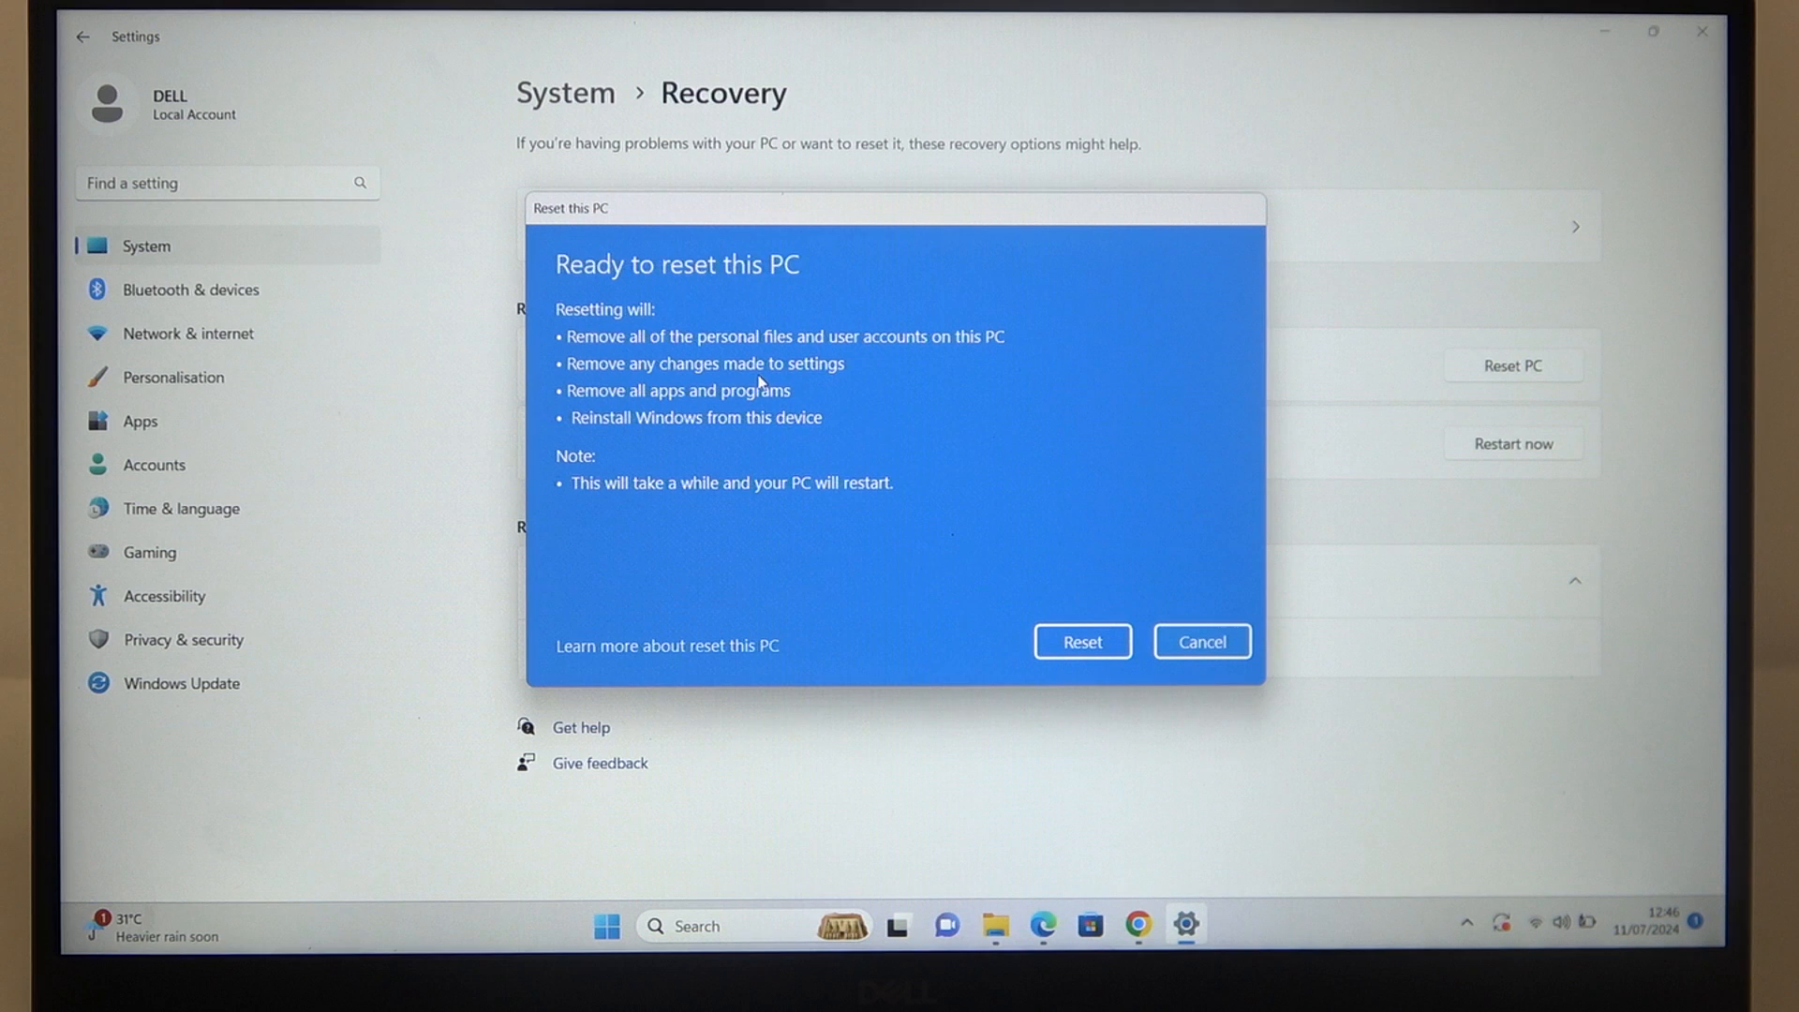
pyautogui.click(1081, 642)
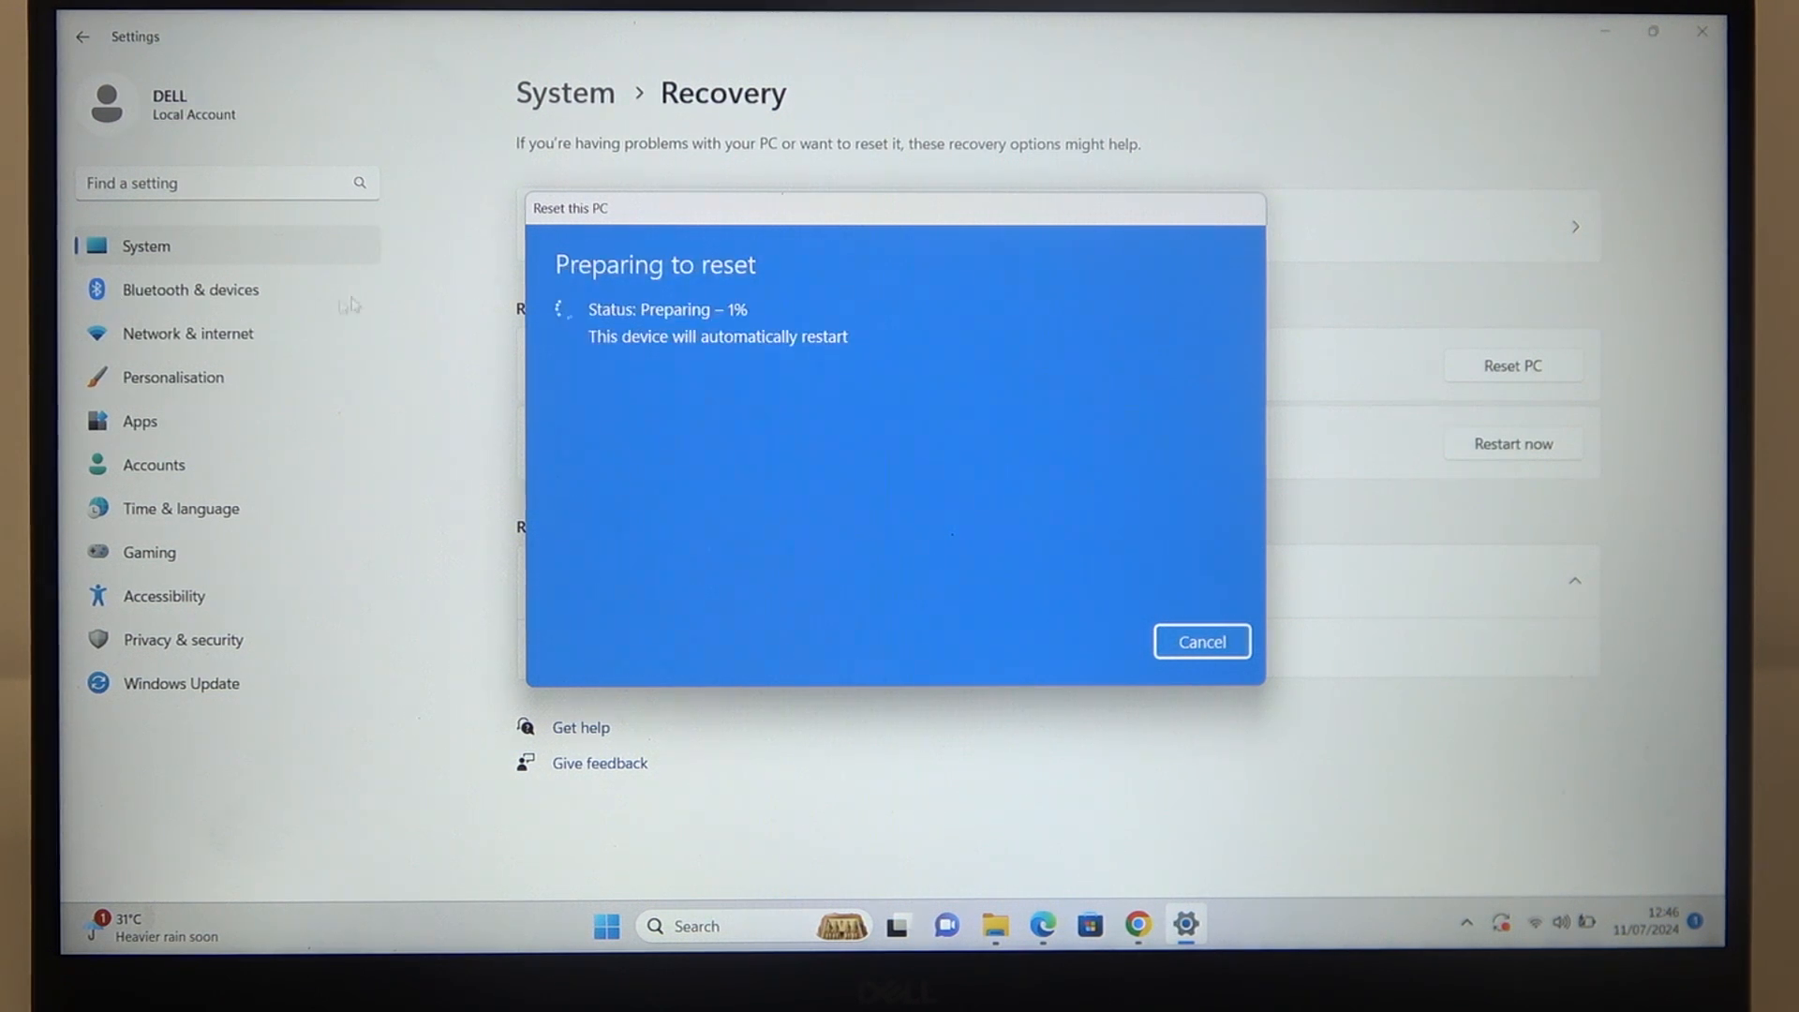